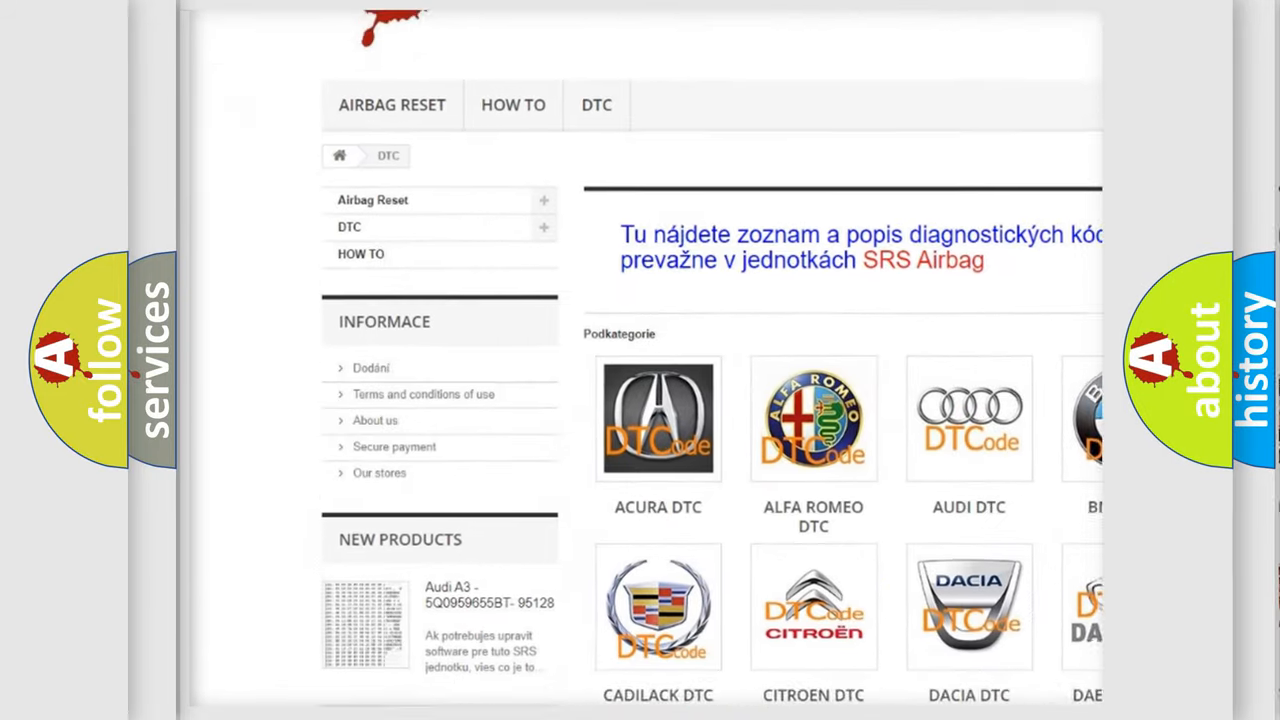
scroll("down", 3)
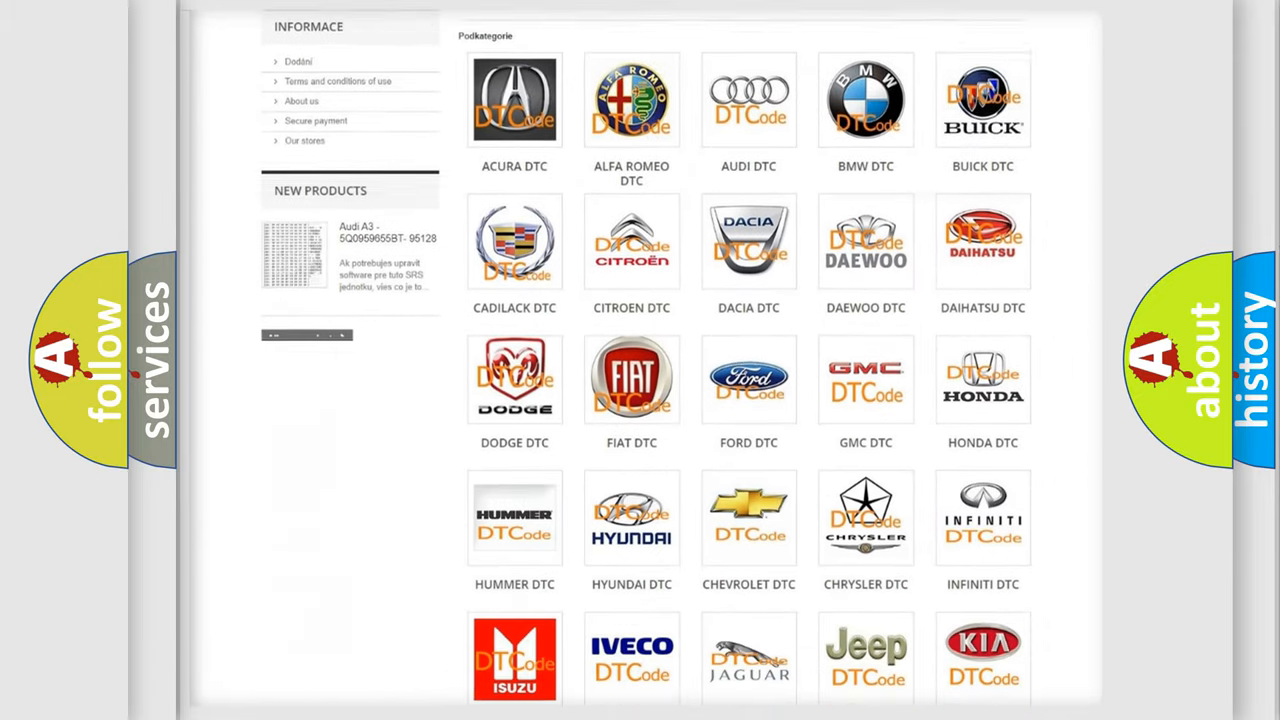
scroll("down", 3)
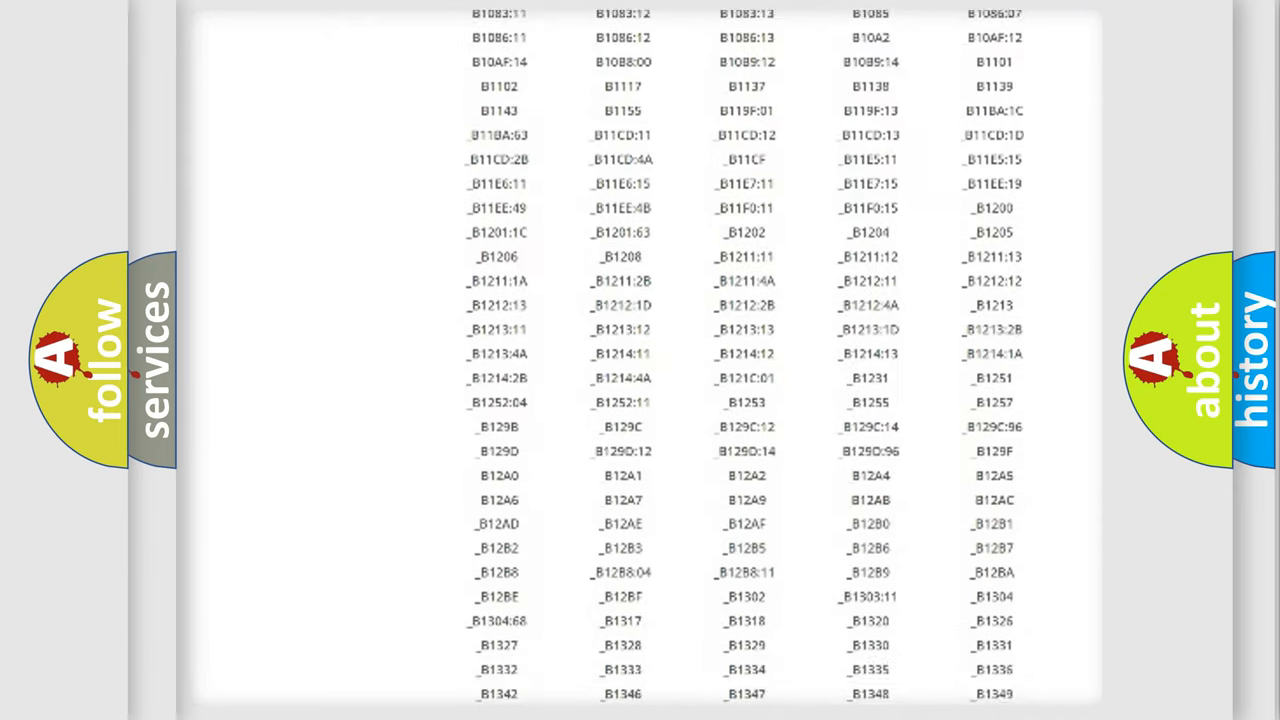
scroll("down", 3)
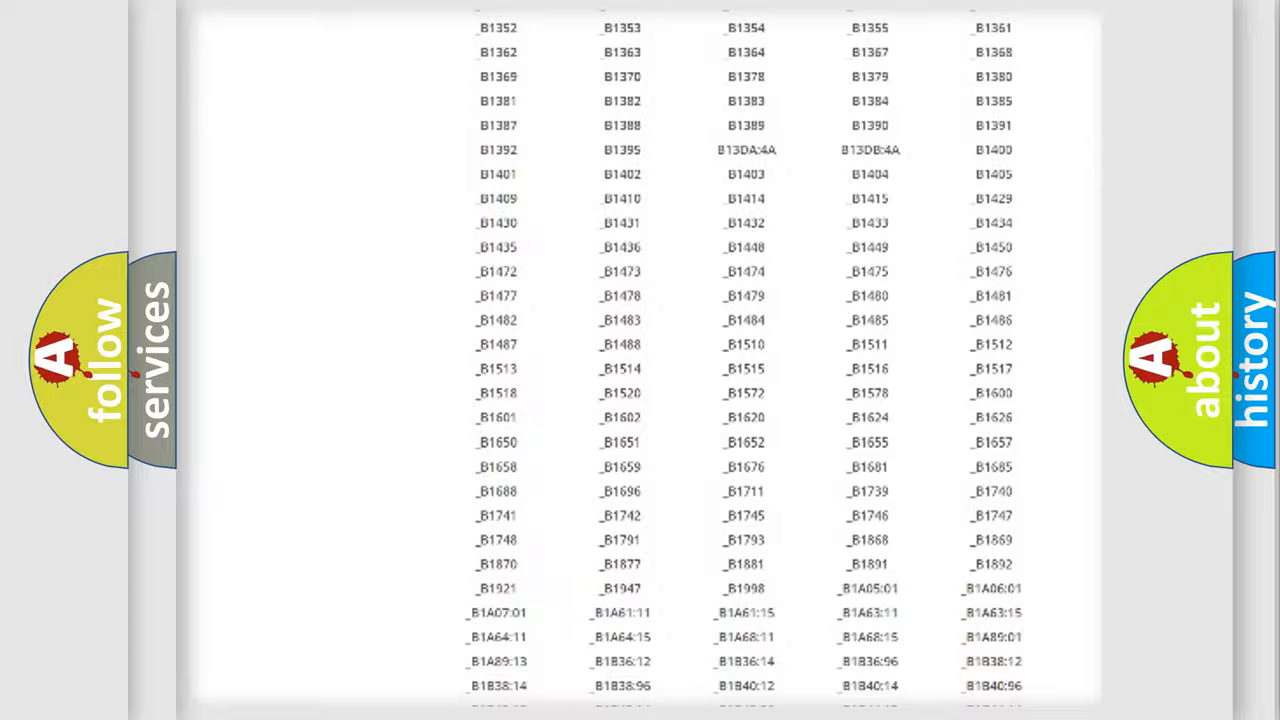